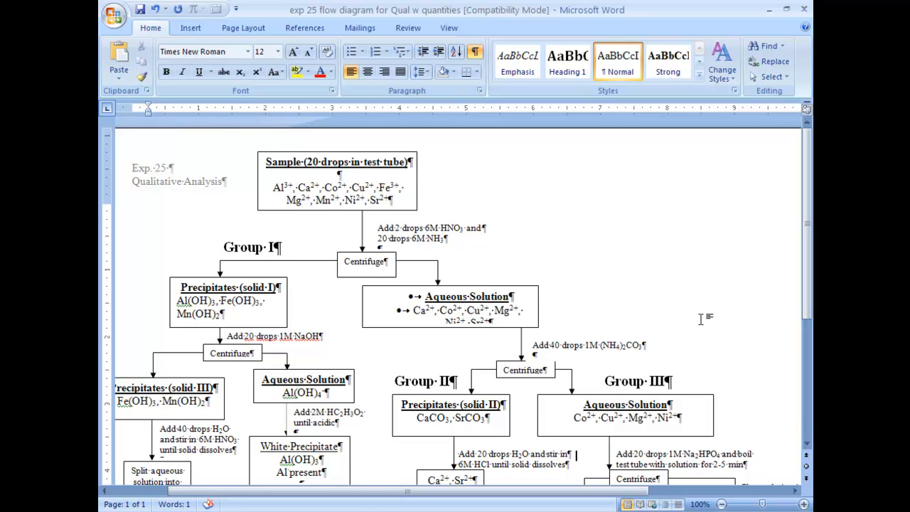
{"action": "mouse_move", "coordinate": [690, 228]}
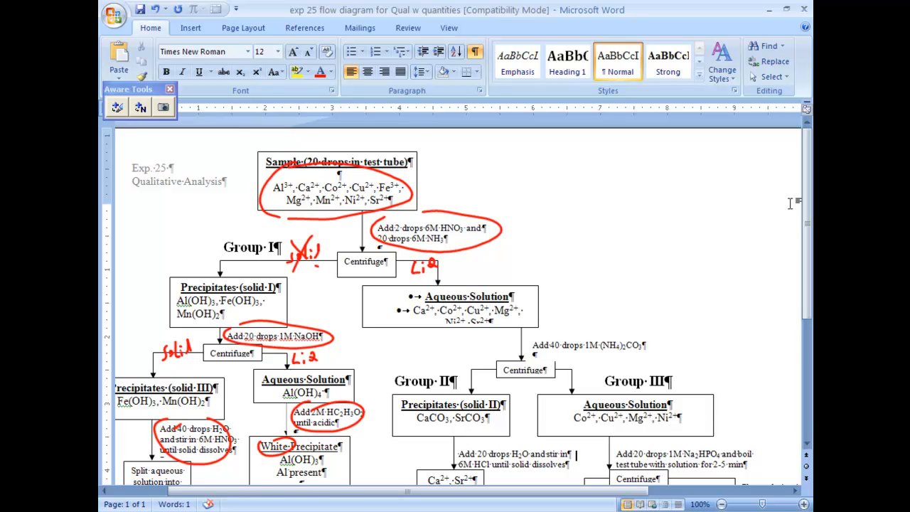
{"action": "scroll", "scroll_direction": "down", "scroll_amount": 3}
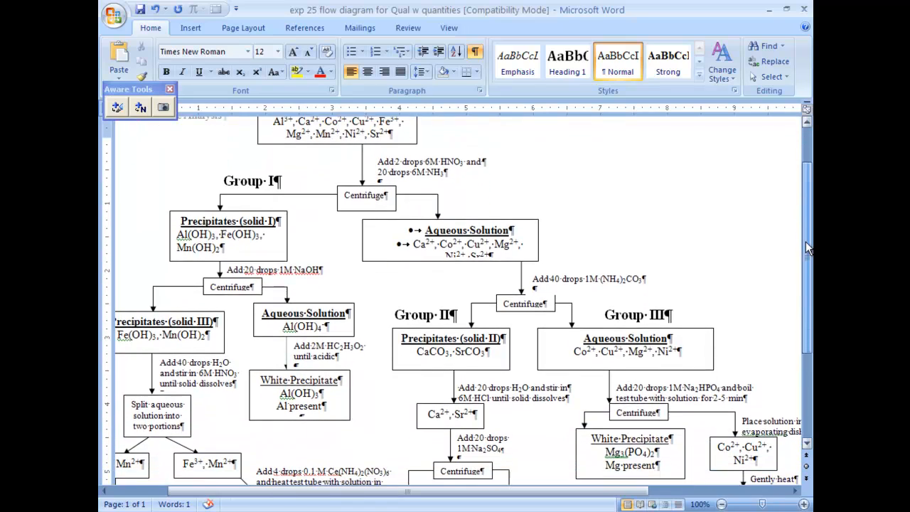
{"action": "scroll", "scroll_direction": "down", "scroll_amount": 3}
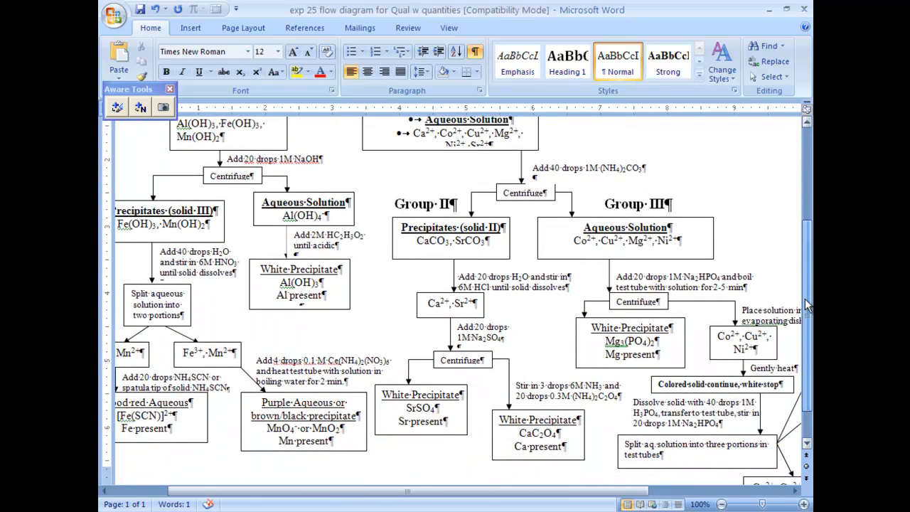
{"action": "scroll", "scroll_direction": "down", "scroll_amount": 3}
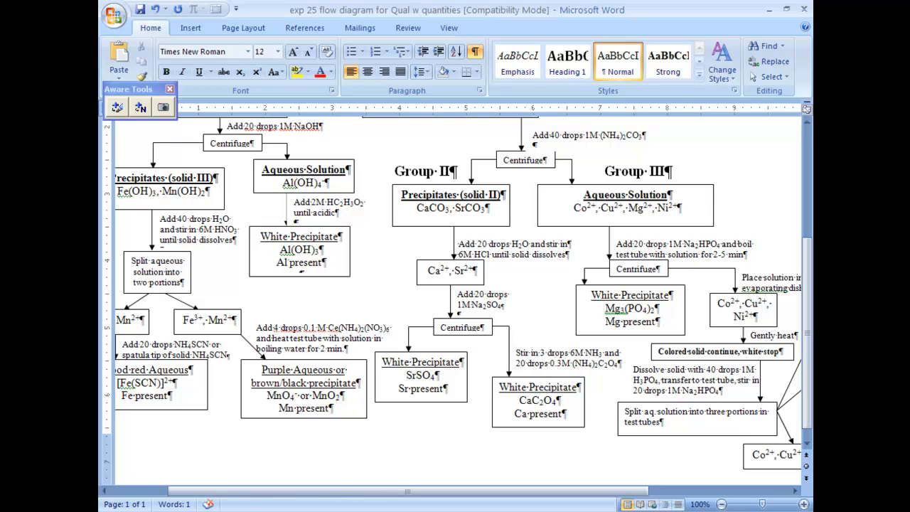
{"action": "scroll", "scroll_direction": "right", "scroll_amount": 3}
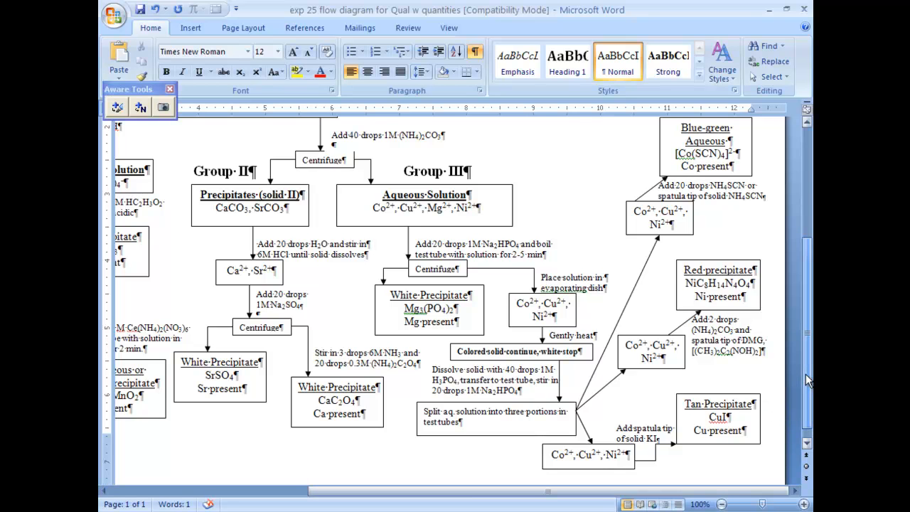
{"action": "scroll", "scroll_direction": "up", "scroll_amount": 3}
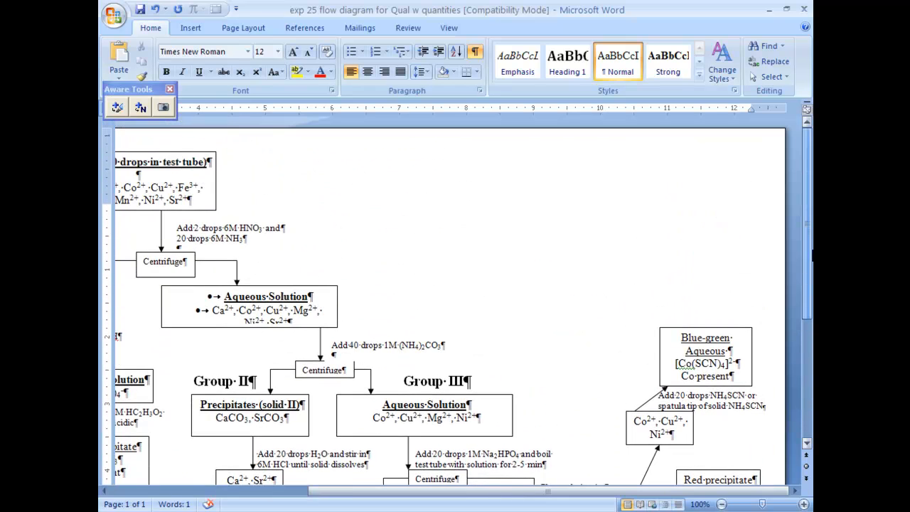